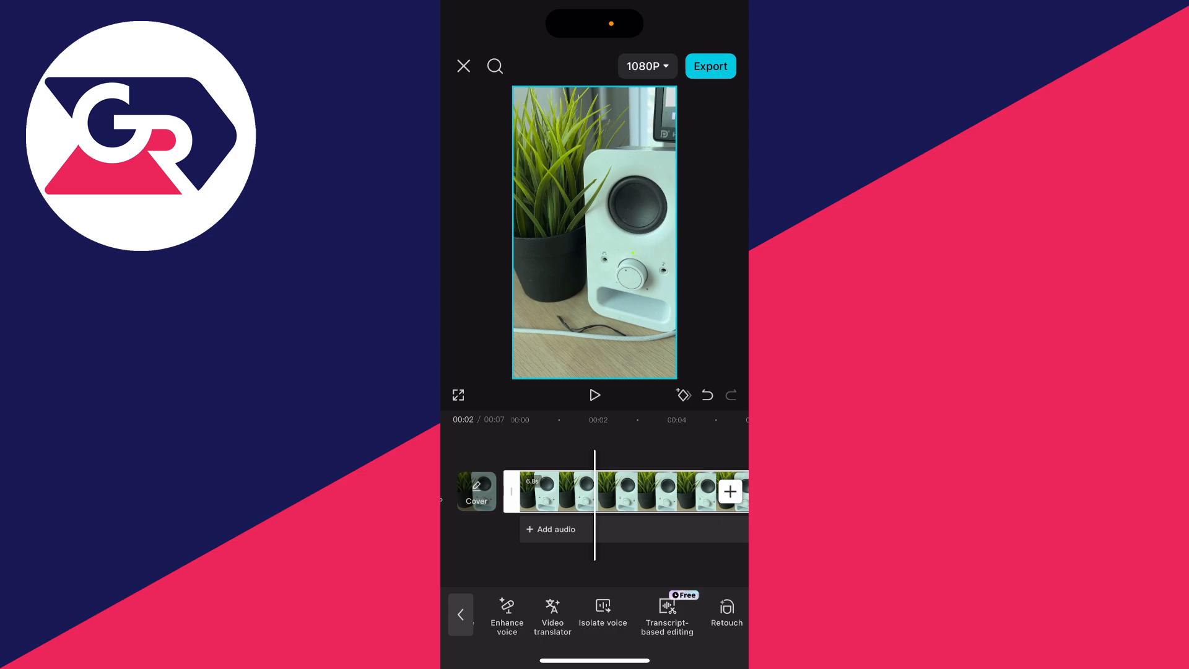
- Bring up the Isolate voice options for the clip, with None currently selected
{"action": "left_click", "coordinate": [603, 611]}
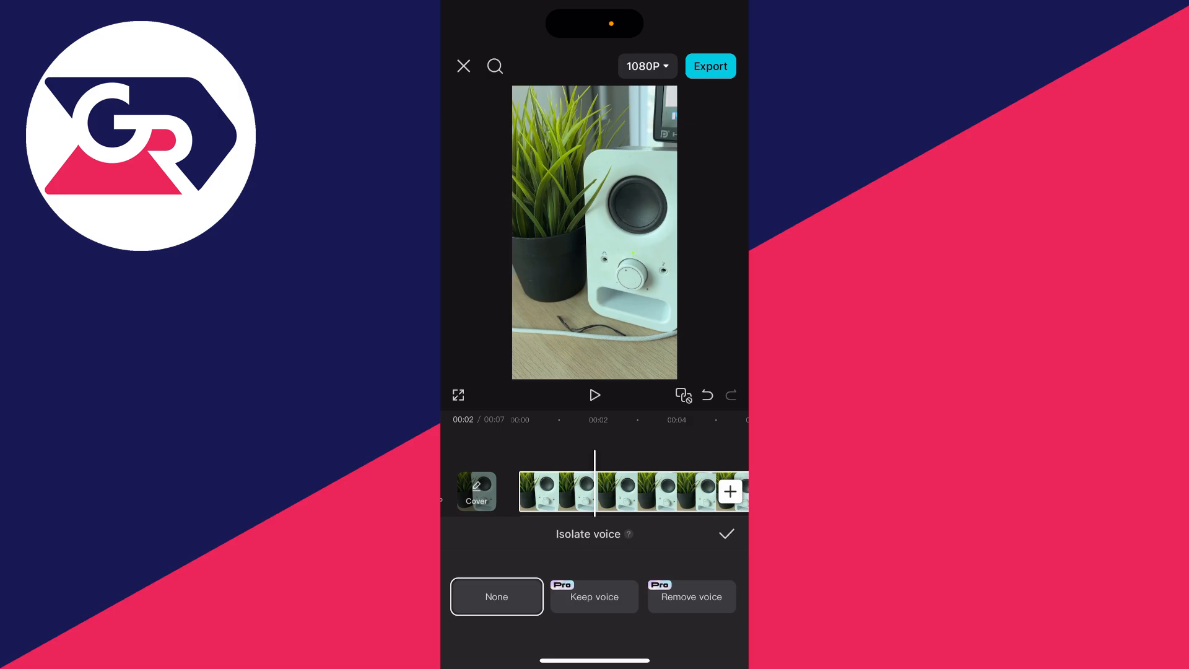
- Confirm the voice isolation choice and return to the clip's editing tools
{"action": "left_click", "coordinate": [593, 596]}
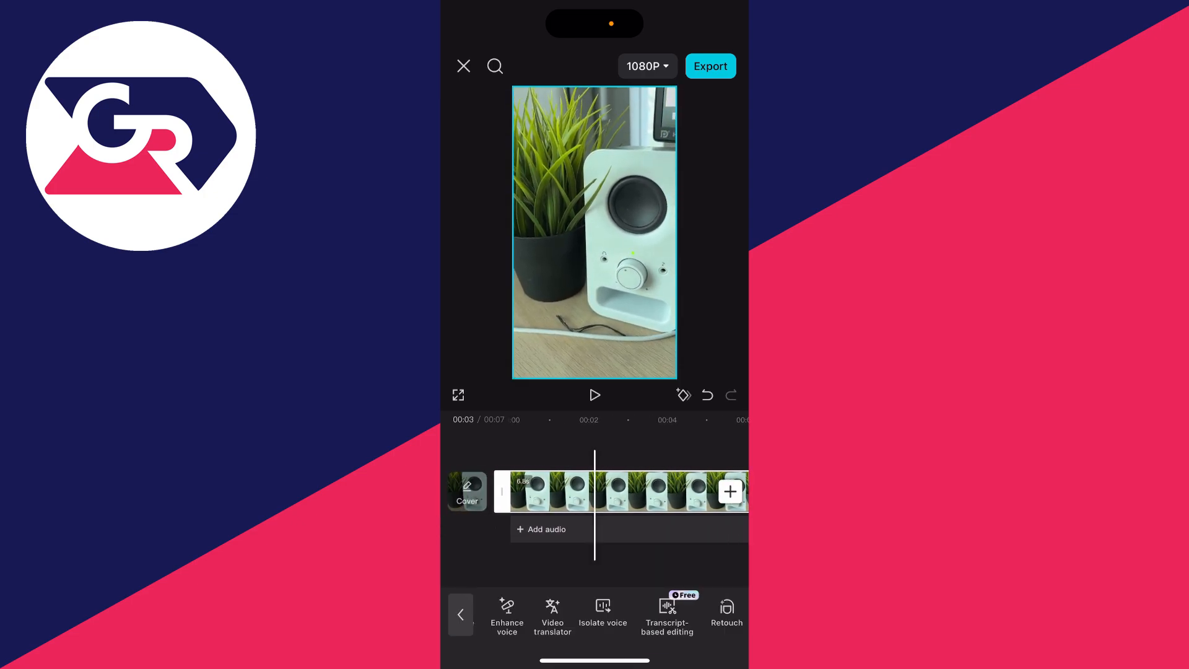
{"action": "left_click", "coordinate": [594, 394]}
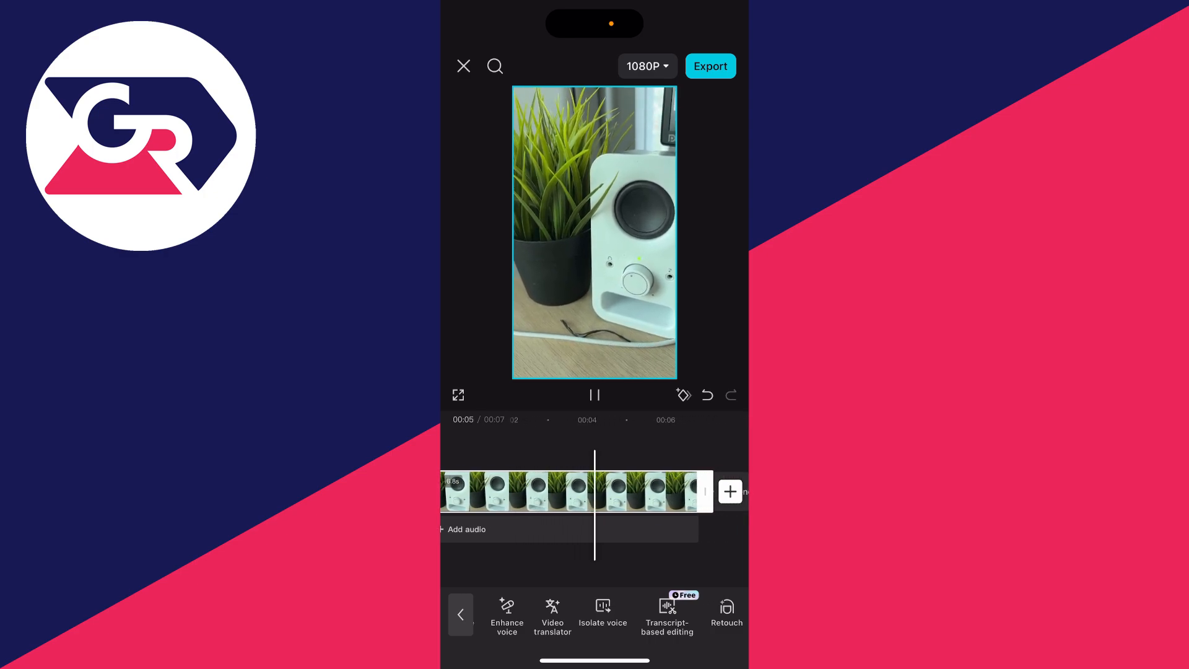
{"action": "left_click", "coordinate": [595, 394]}
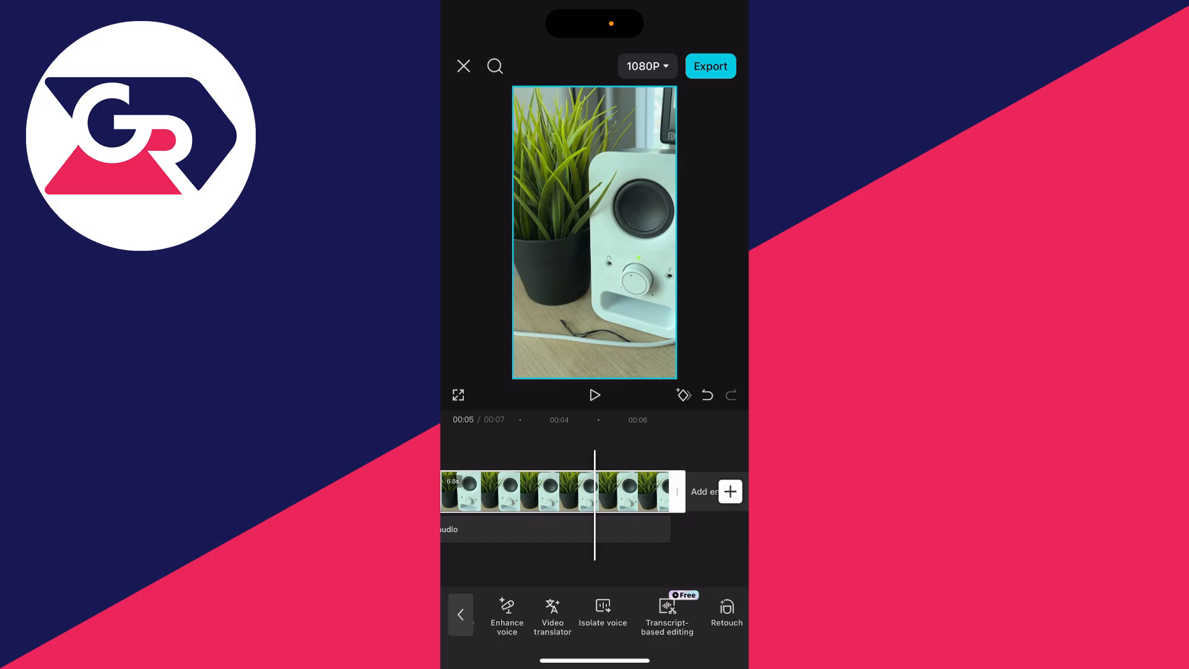